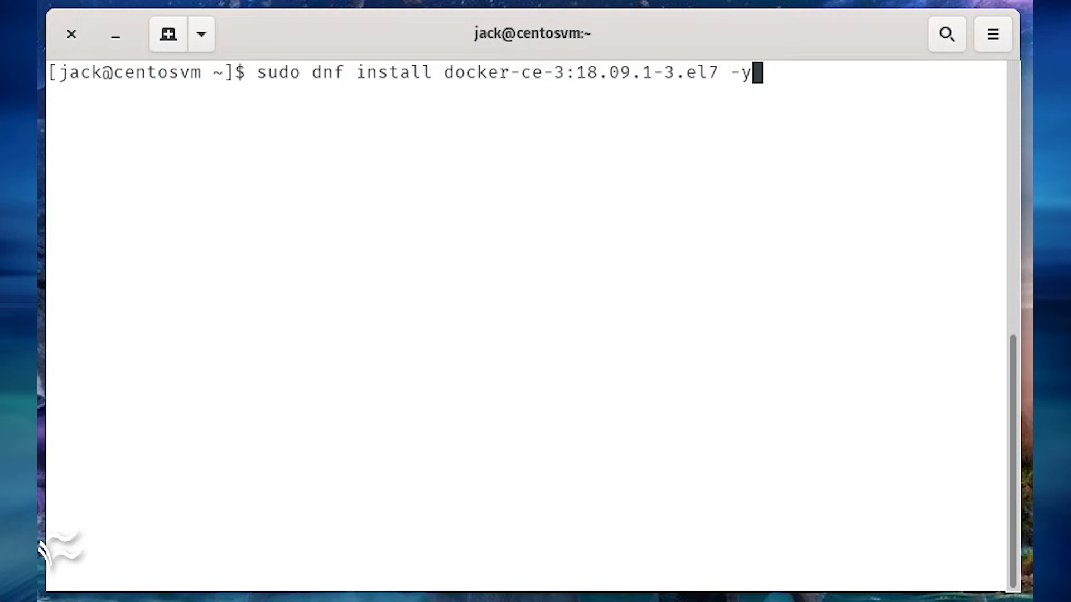
# - Start the docker service, install docker-compose with pip3, and point python at /usr/bin/python3
pyautogui.write('sudo systemctl start docker')
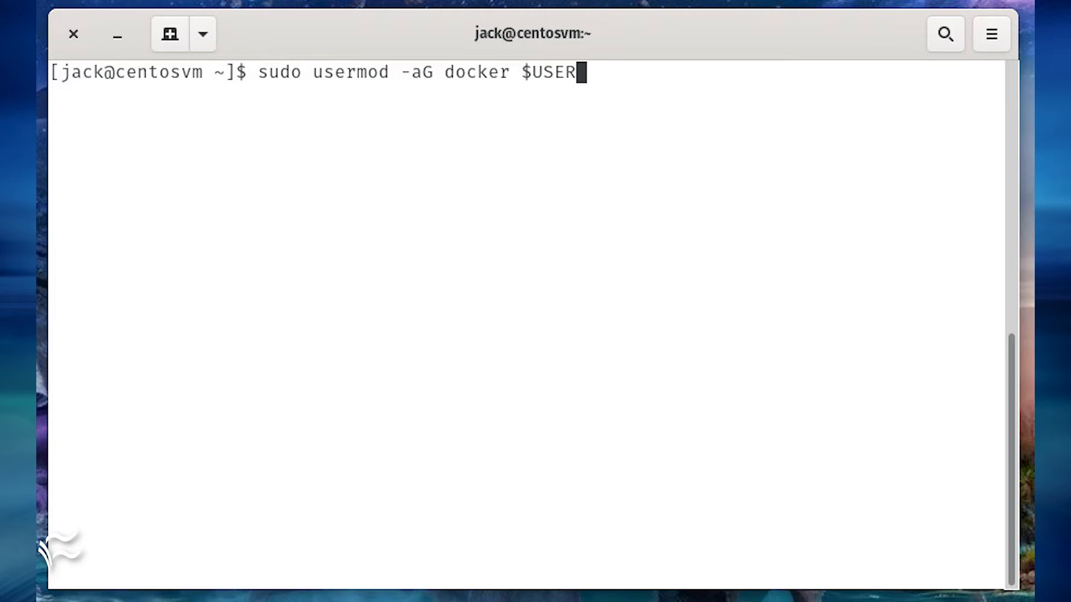
pyautogui.write('sudo pip3 install docker-compose')
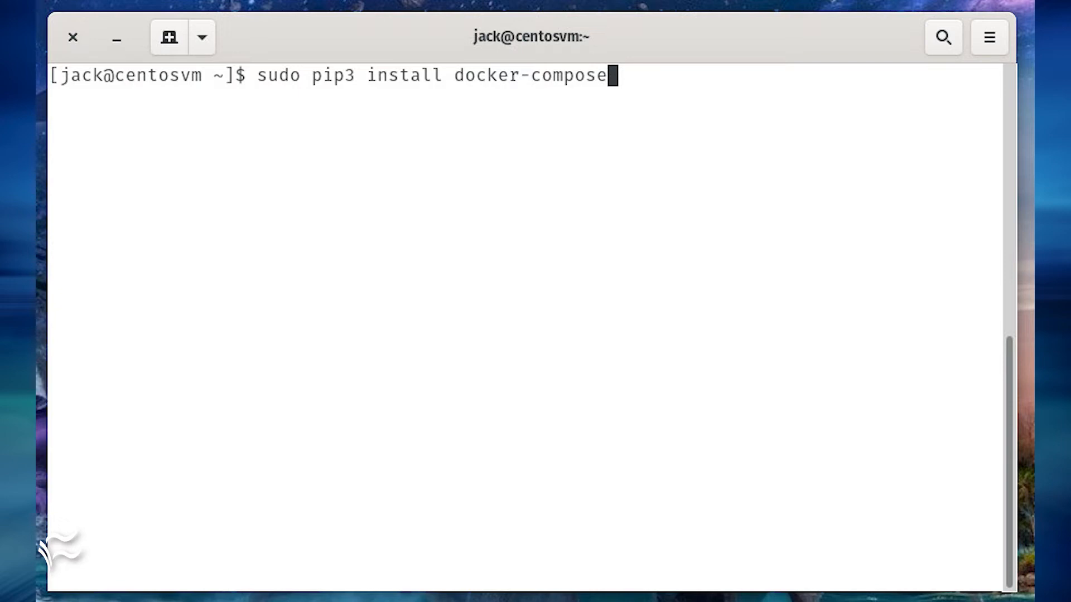
pyautogui.write('alternatives --set python /usr/bin/python3')
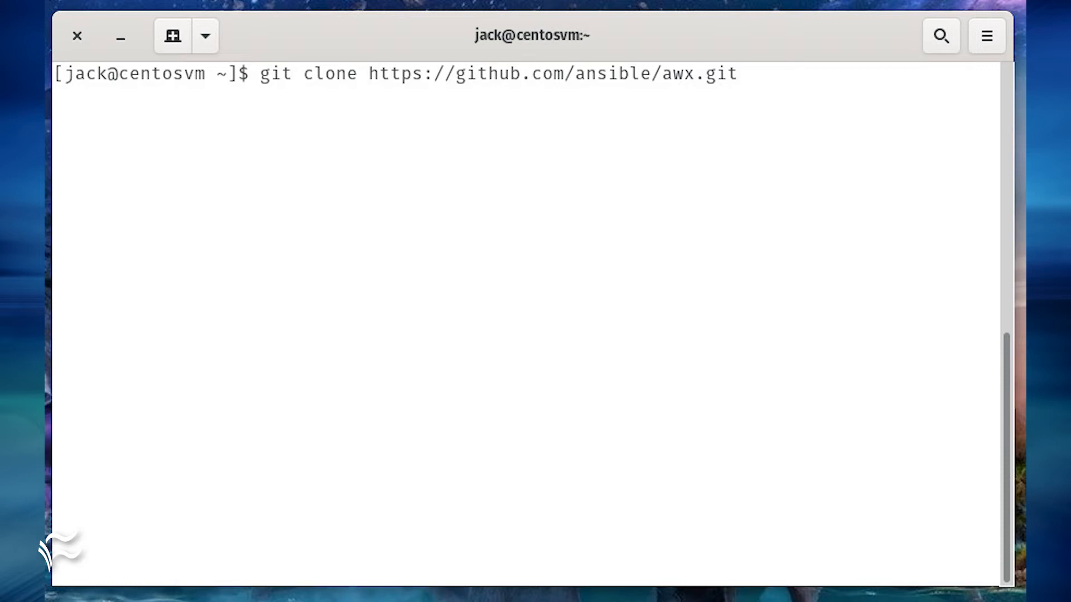
# - Generate a 30-byte base64 secret with openssl, then prepare to edit the installer inventory in nano
pyautogui.write('openssl rand -base64 30')
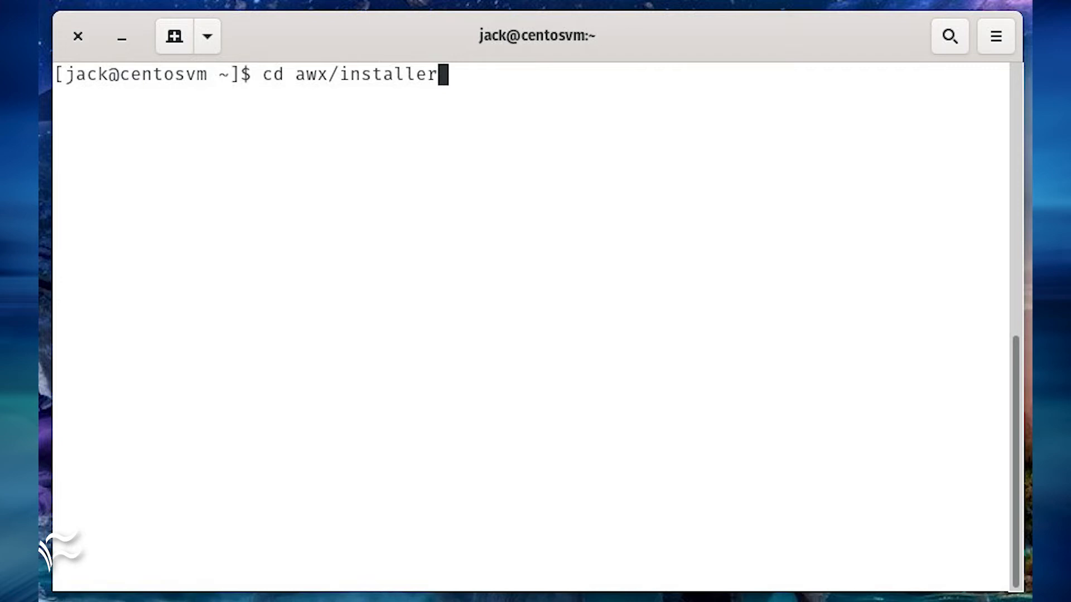
pyautogui.write('nano inventory')
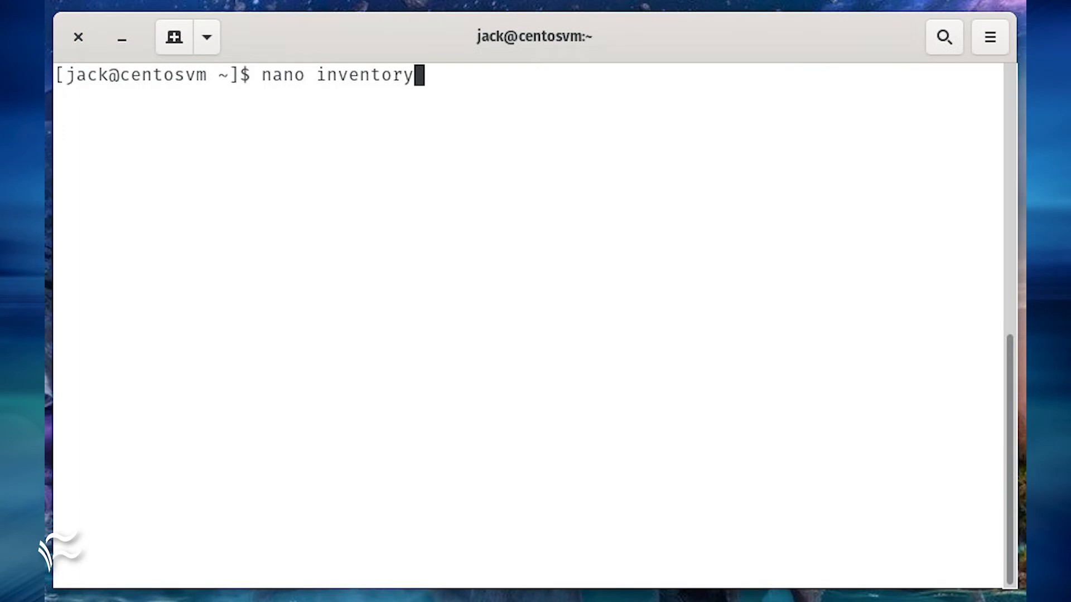
# - Edit the AWX inventory in nano, setting admin_user, admin_password and secret_key
pyautogui.press('Return')
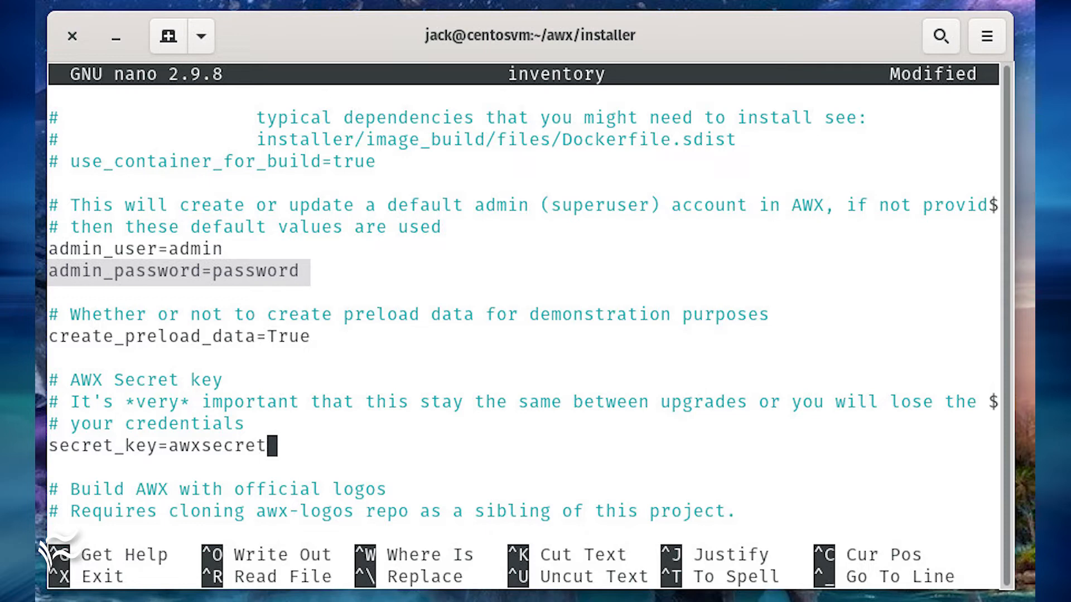
pyautogui.scroll(-3)
pyautogui.write('sudo mkdir /var/lib/pgdocker')
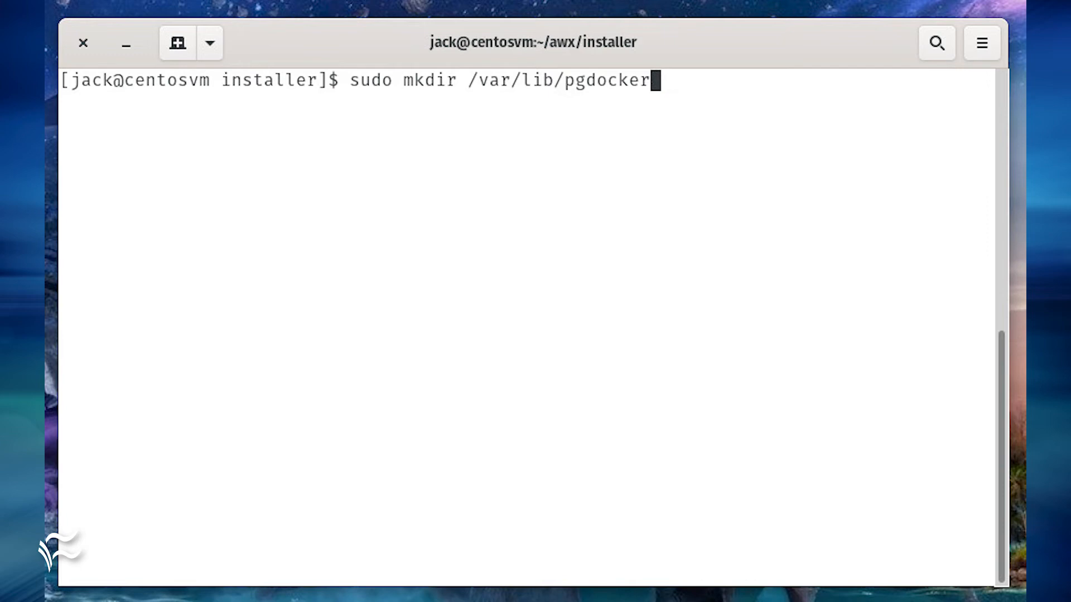
# - Run ansible-playbook -i inventory install.yml, then queue editing /etc/sysconfig/selinux in nano
pyautogui.write('sudo ansible-playbook -i inventory install.yml')
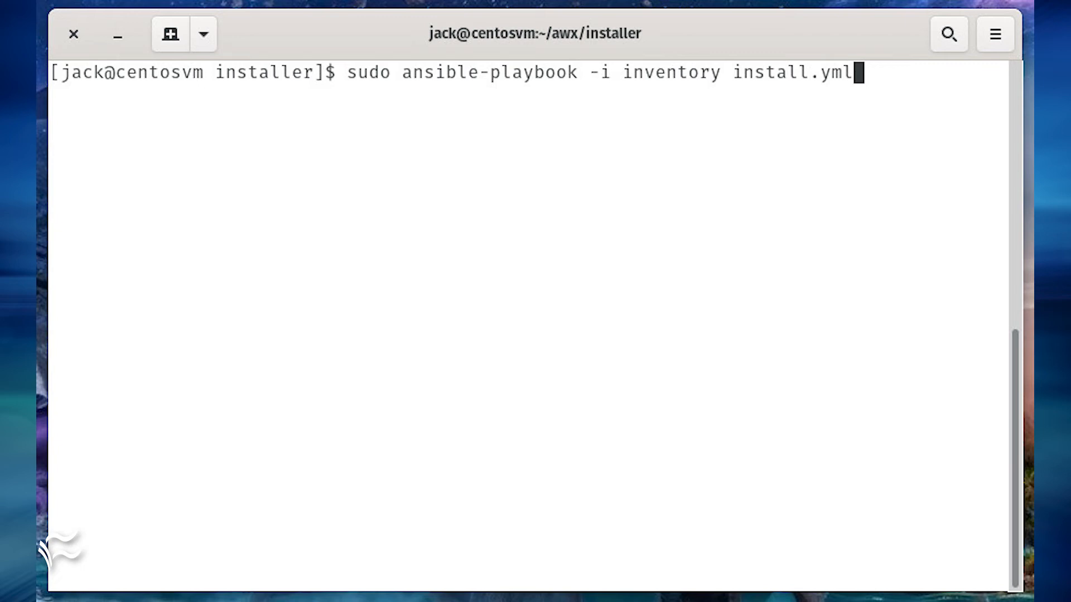
pyautogui.write('sudo nano /etc/sysconfig/selinux')
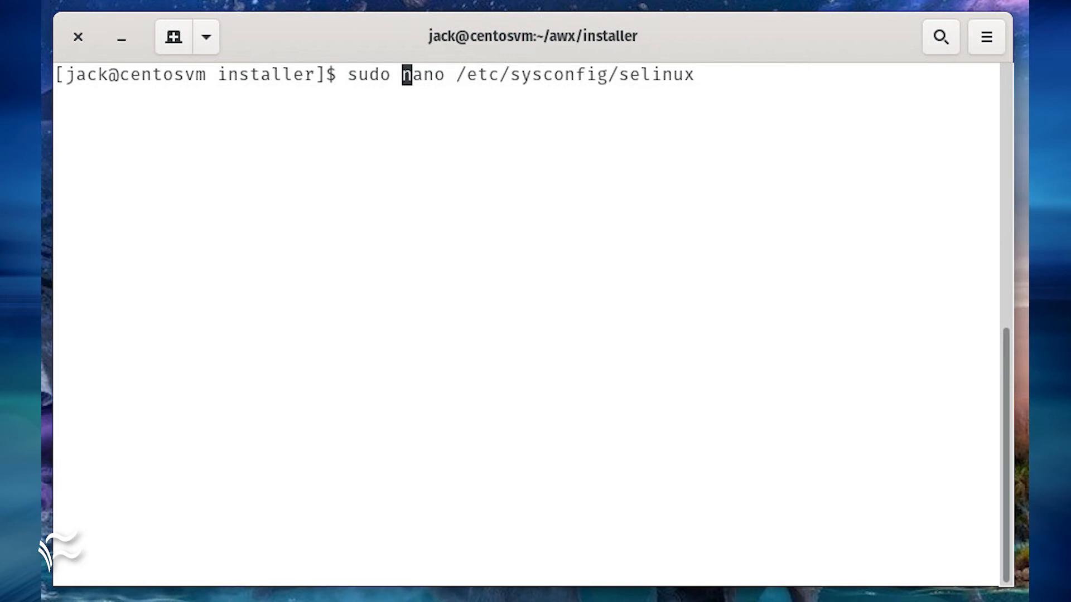
# - In nano, change SELINUX=enforcing to SELINUX=disabled in /etc/sysconfig/selinux
pyautogui.press('Return')
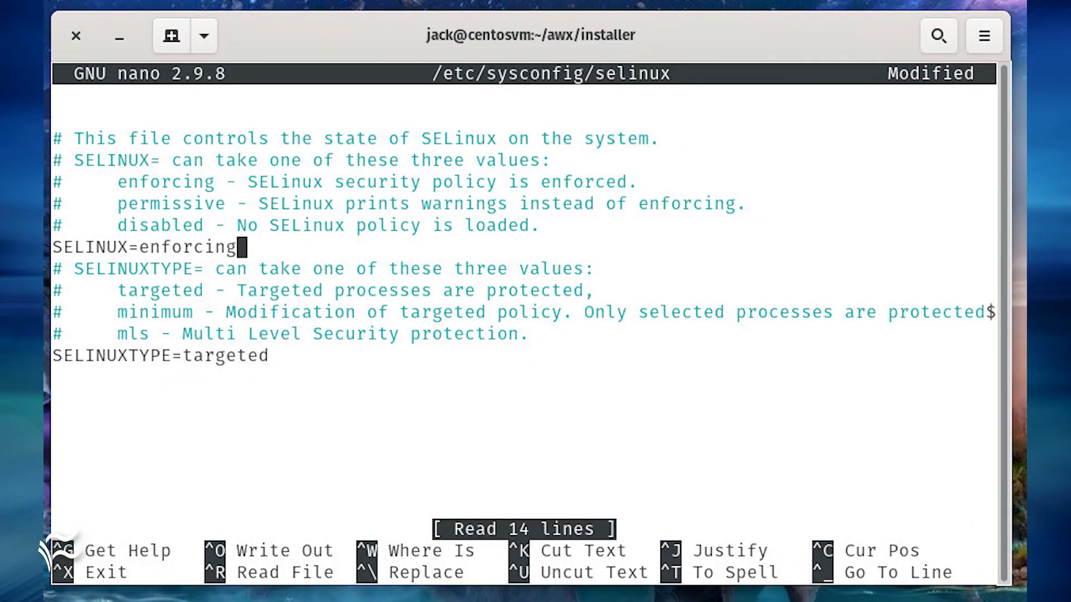
pyautogui.write('disabled')
pyautogui.write('sudo firewall-cmd --permanent --add-service=http')
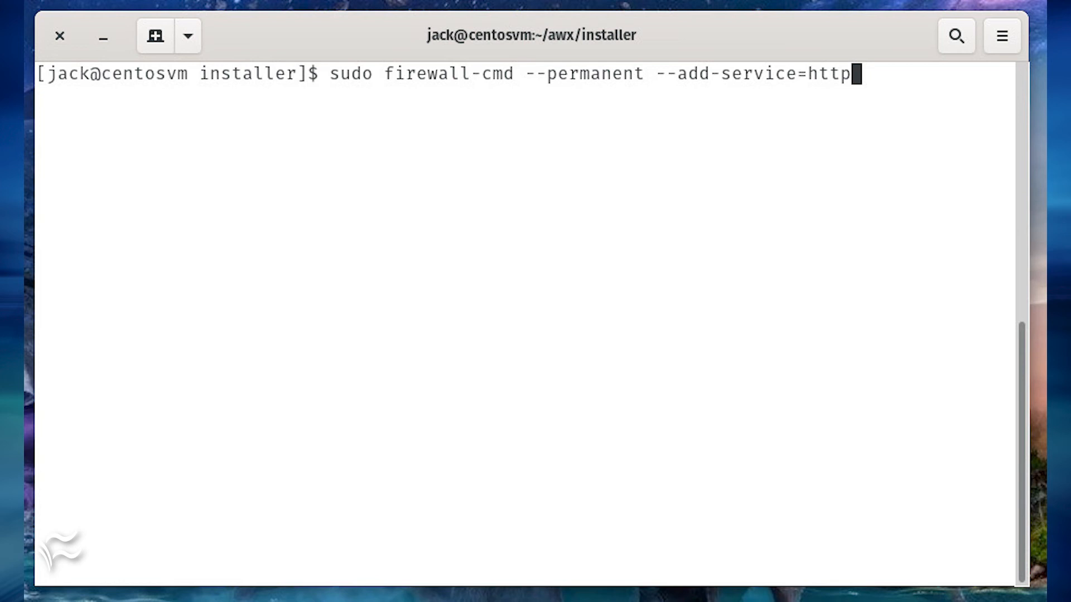
# - Add the http service permanently with firewall-cmd and reload the firewall
pyautogui.write('s')
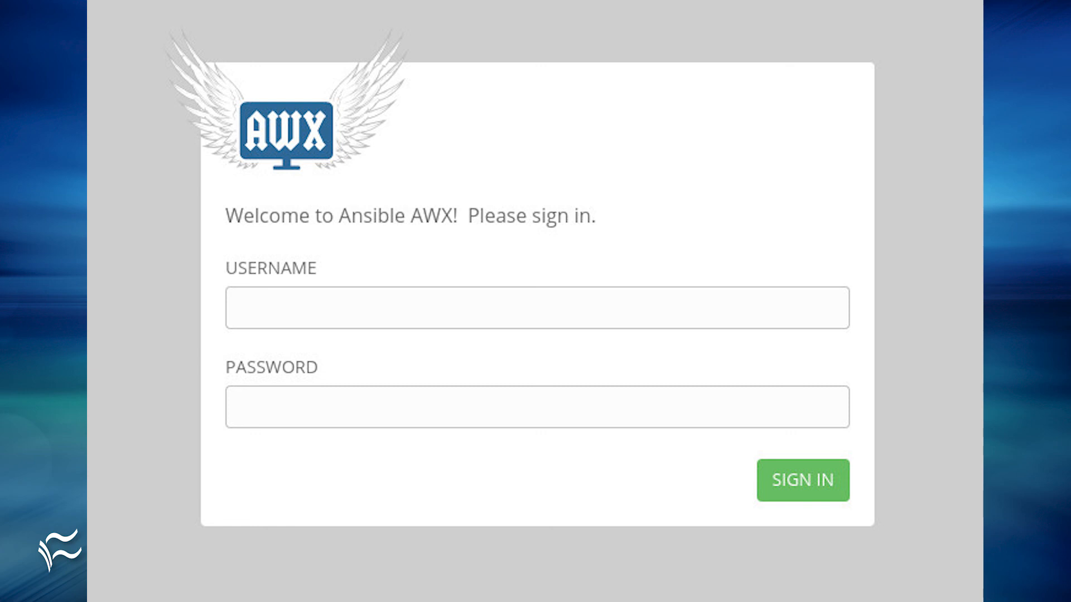
# - Sign in to AWX as admin and land on the dashboard
pyautogui.click(801, 480)
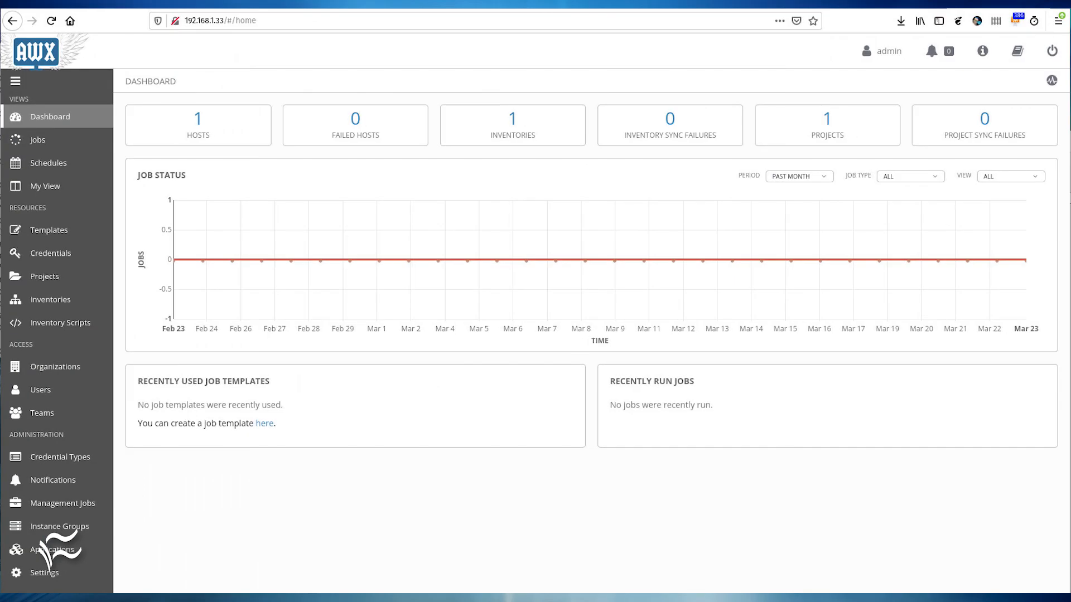